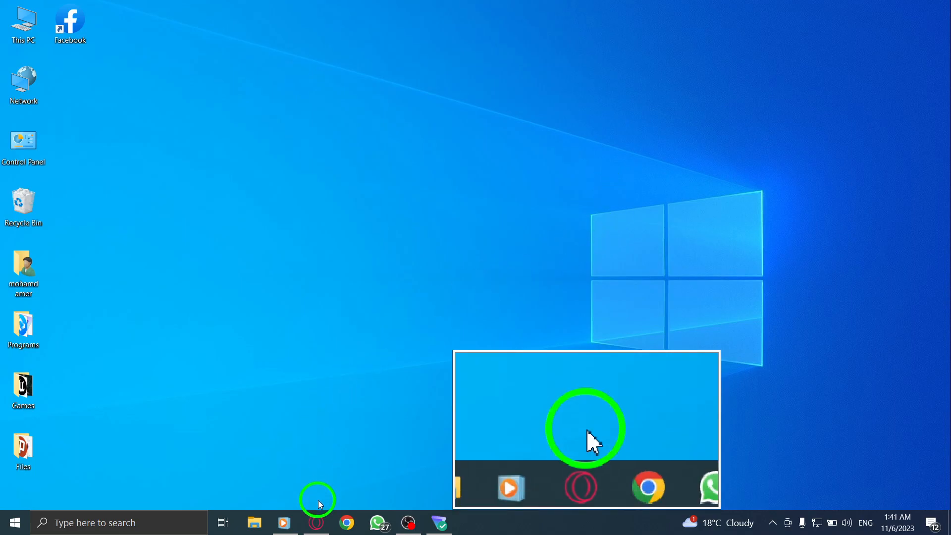
Reach the Marketplace seller dashboard, dismiss the Seller mode notice, and show the settings menu.
click(315, 521)
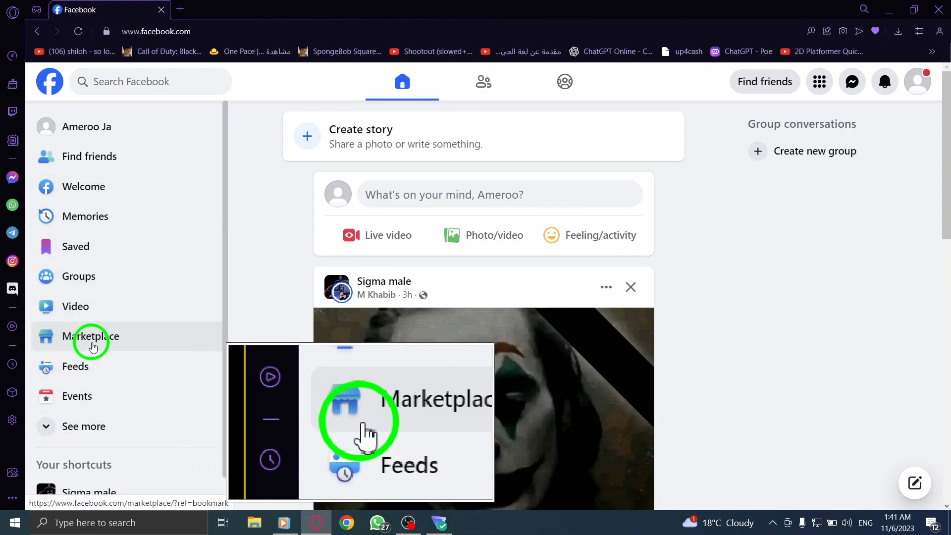
click(91, 335)
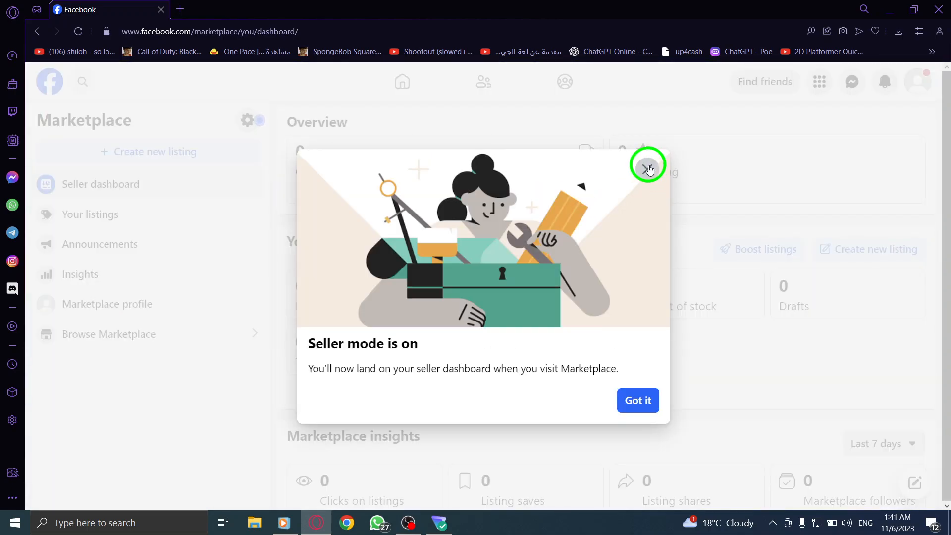
click(648, 166)
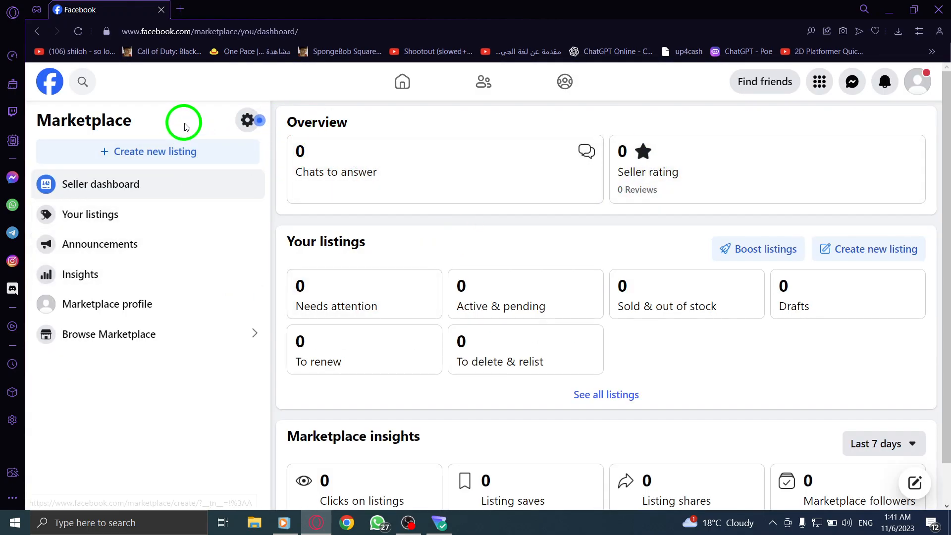
click(246, 120)
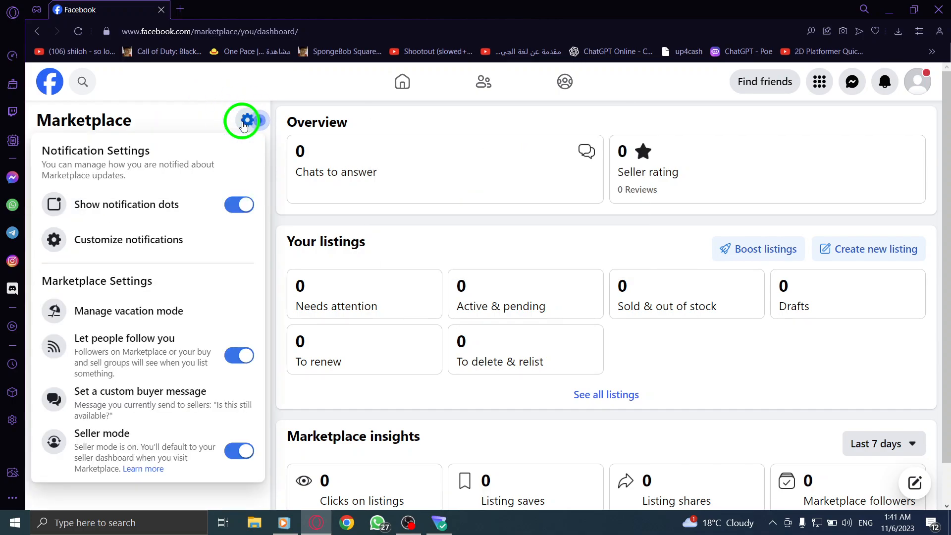
scroll(down, 3)
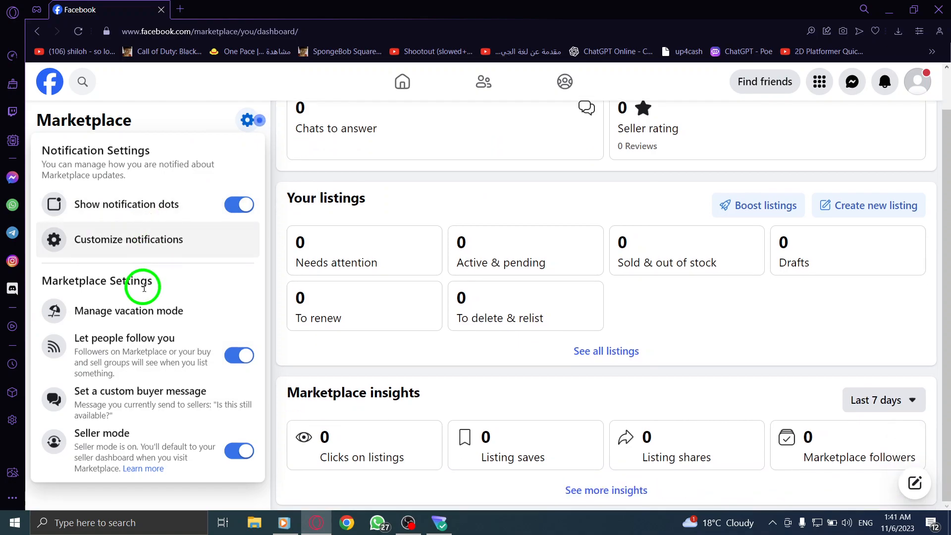
Turn on Vacation mode via Manage vacation mode and confirm with Done.
click(128, 309)
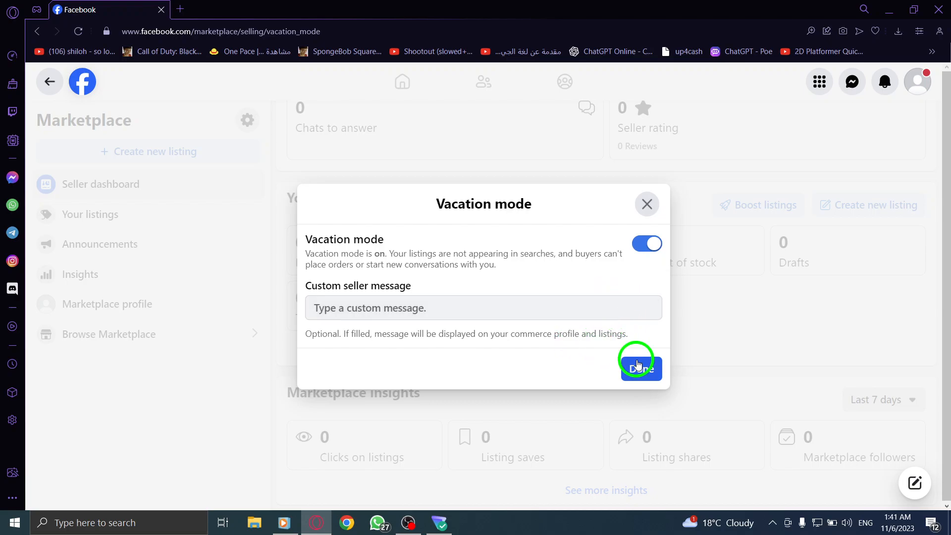
click(640, 366)
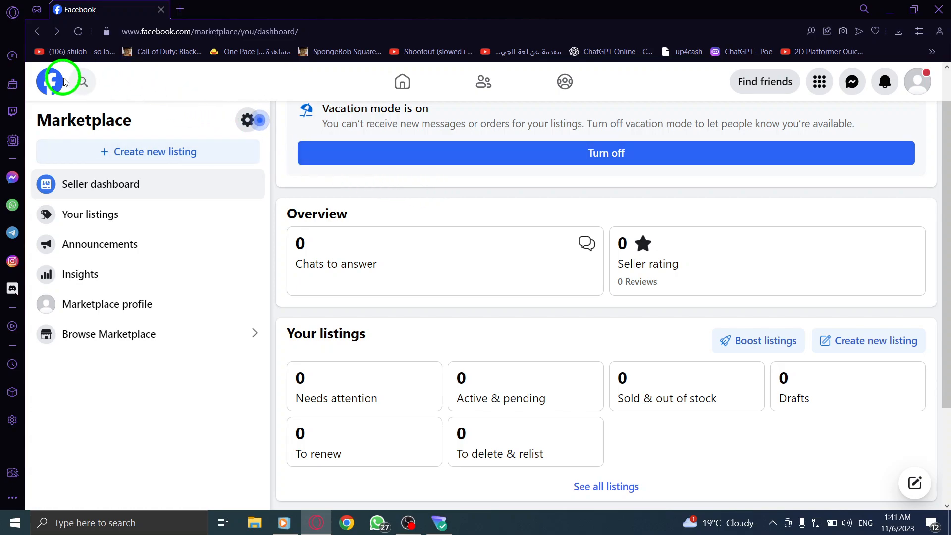
Return to the Facebook home feed via the top-left Facebook logo.
click(50, 81)
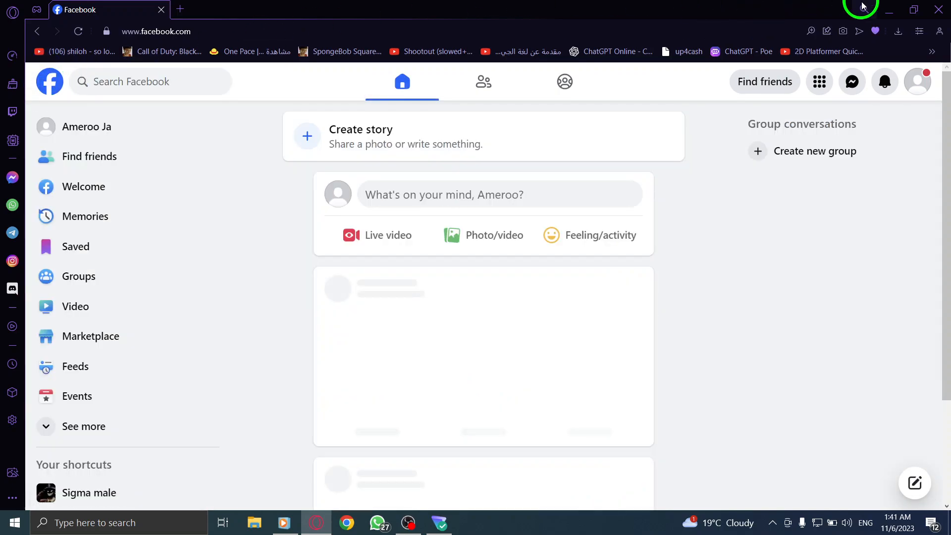